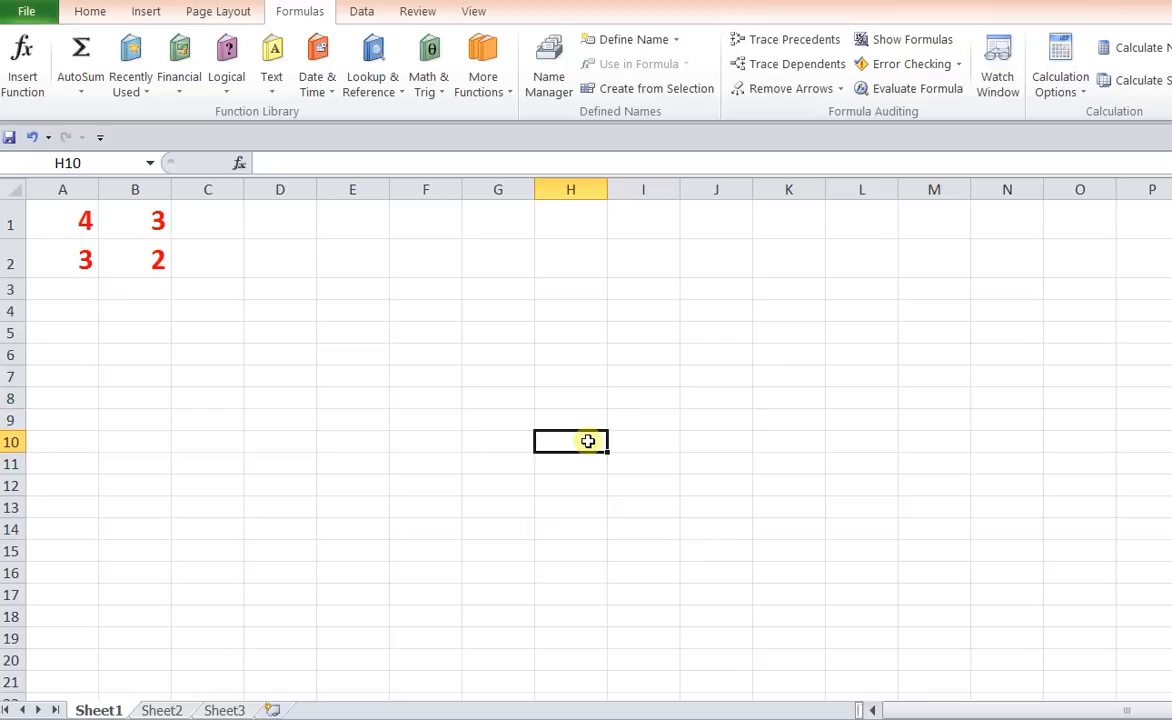
pyautogui.moveTo(160, 265)
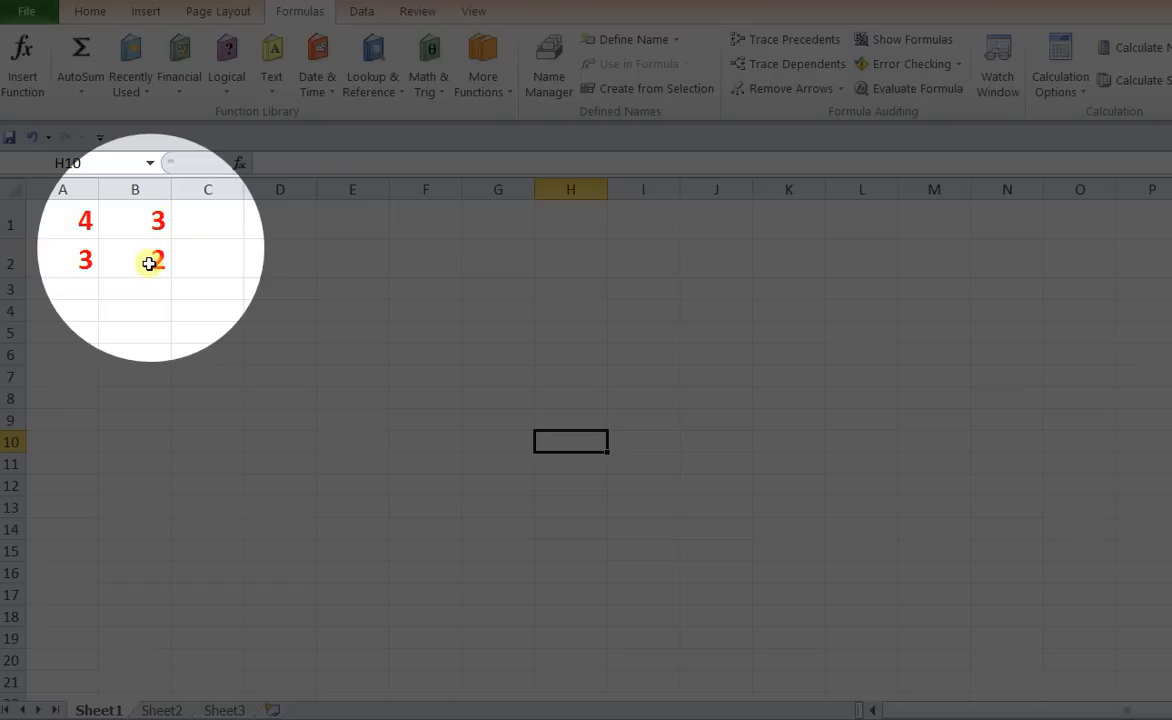
pyautogui.moveTo(145, 211)
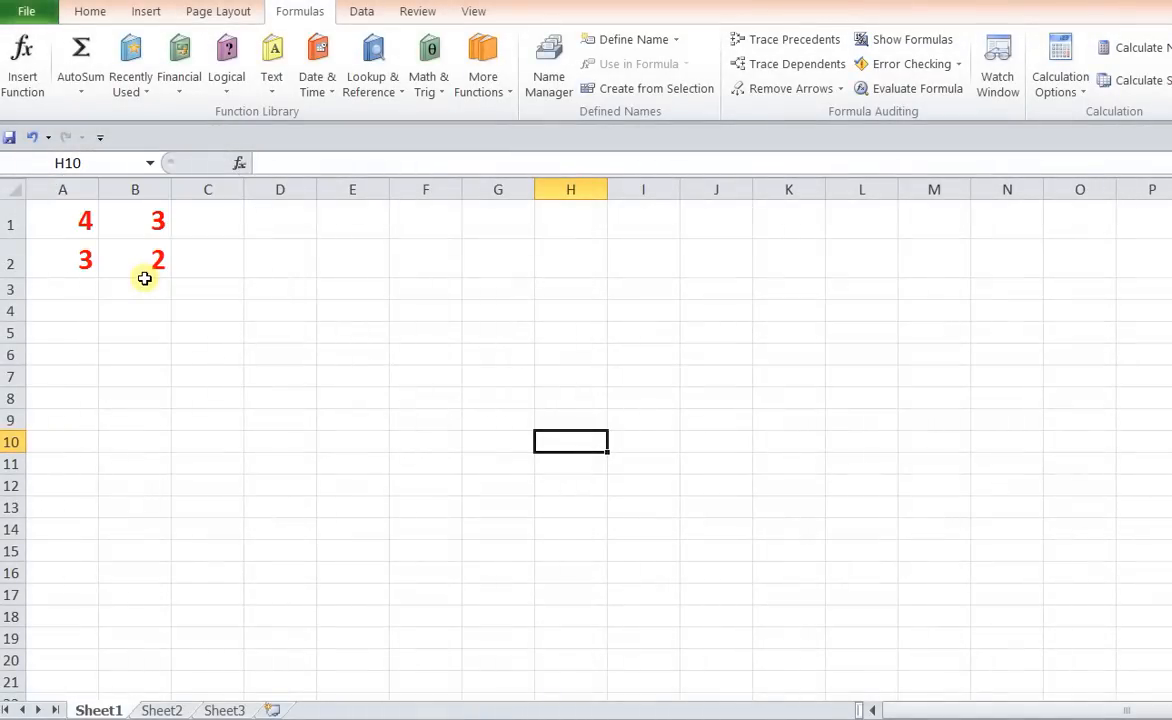
pyautogui.moveTo(310, 20)
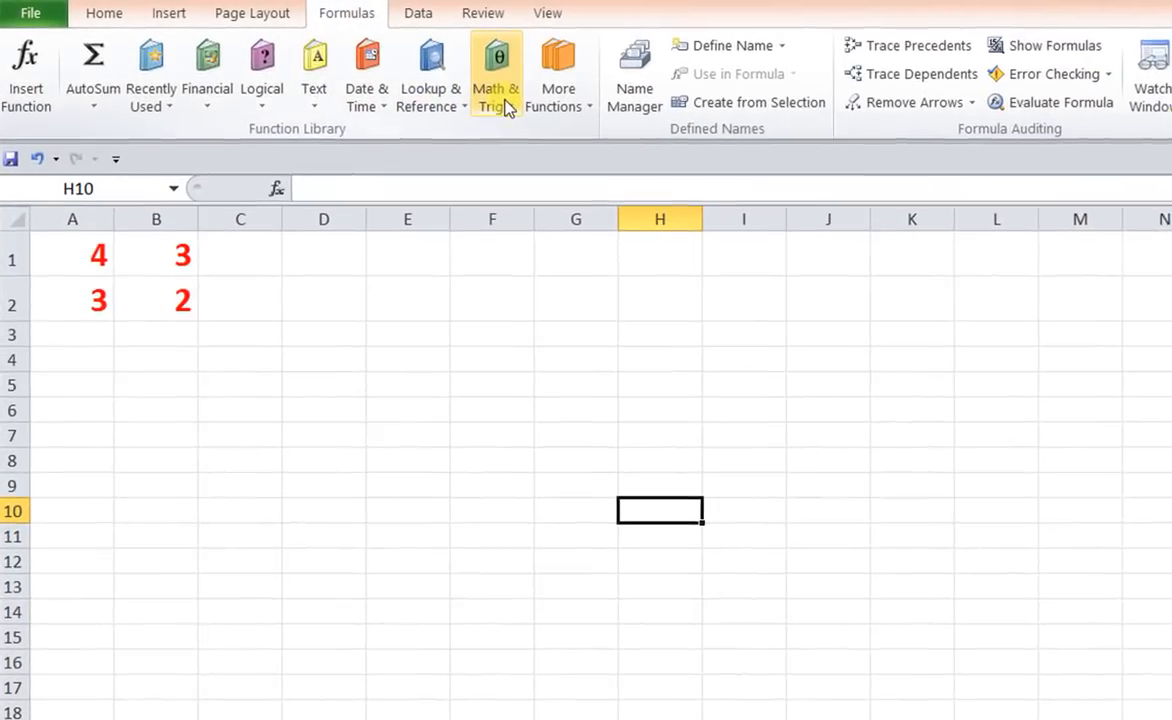
# Start a MINVERSE formula from the Math & Trig function list.
pyautogui.click(496, 74)
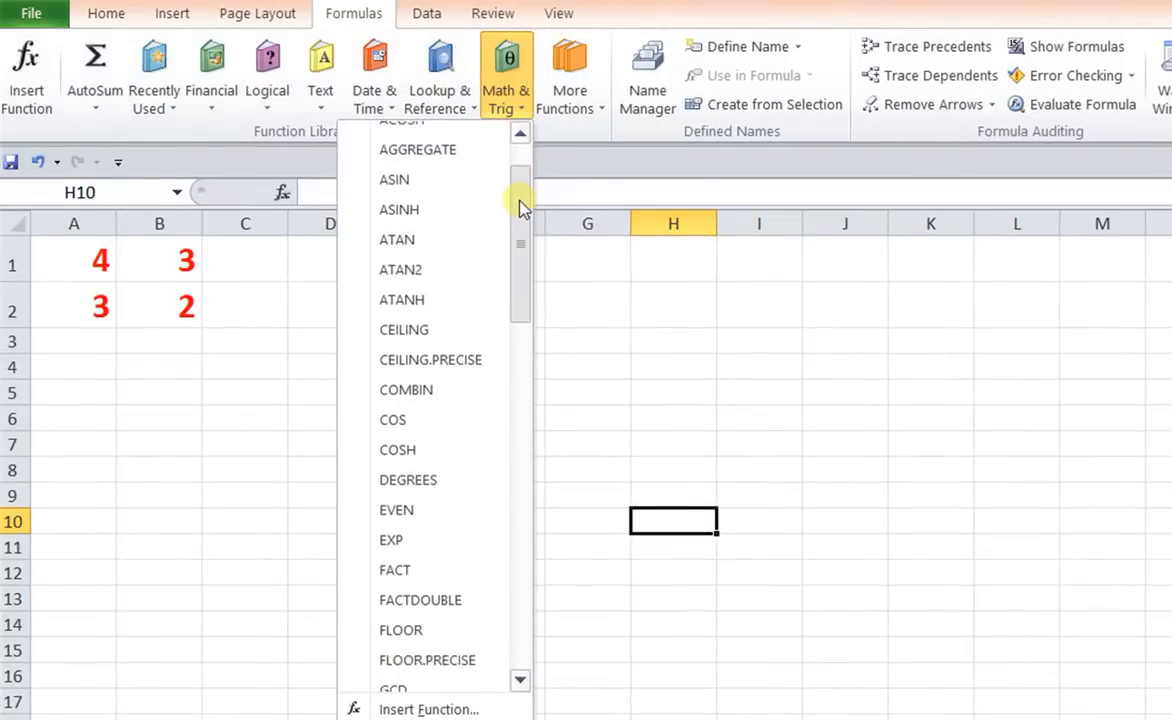
pyautogui.scroll(-3)
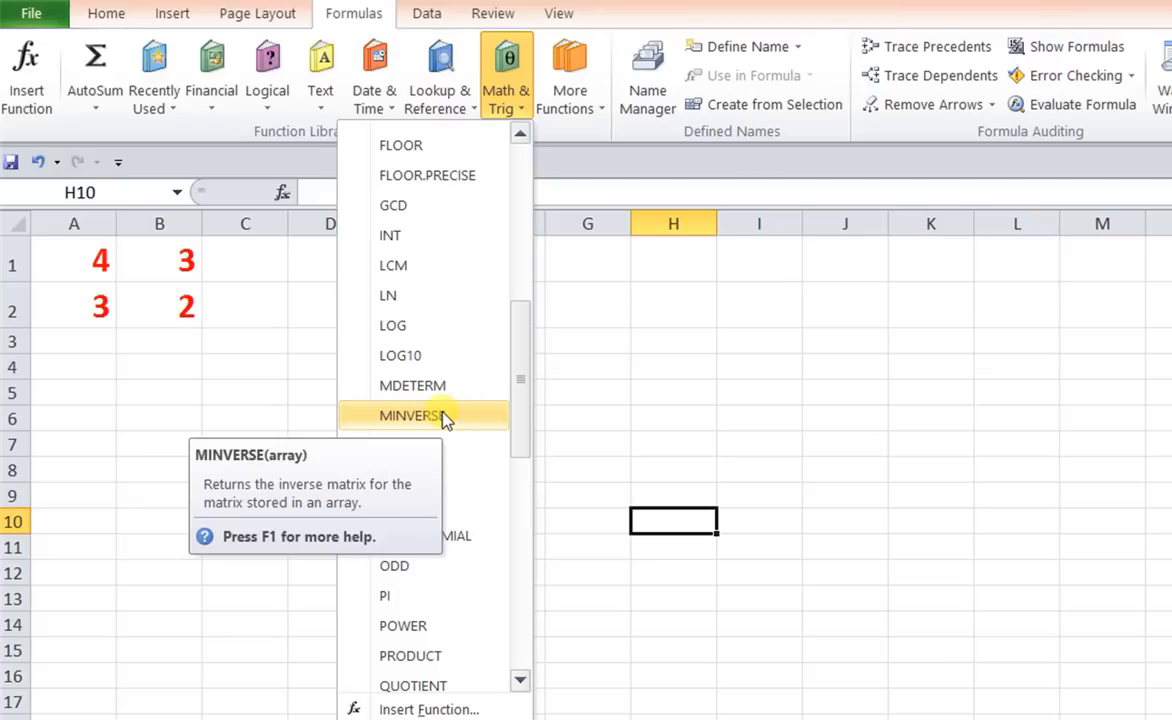
pyautogui.click(412, 415)
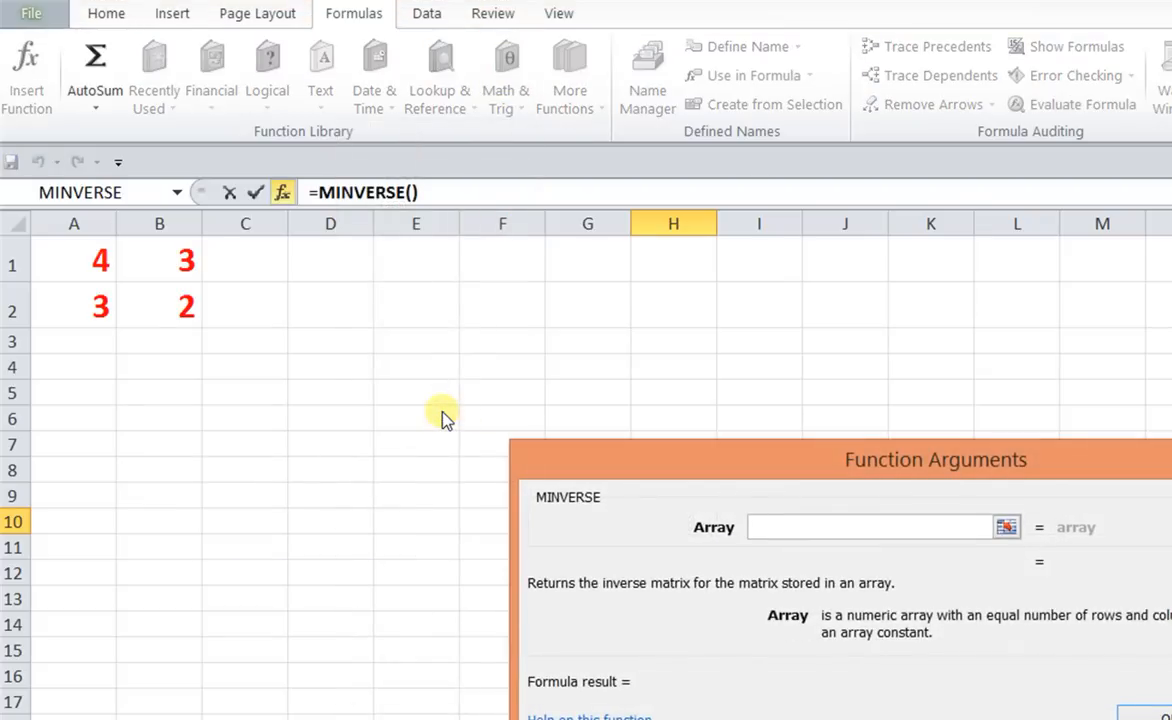
# Set the MINVERSE array to the 2×2 matrix A1:B2, previewing inverse {-2,3;3,-4}.
pyautogui.click(73, 259)
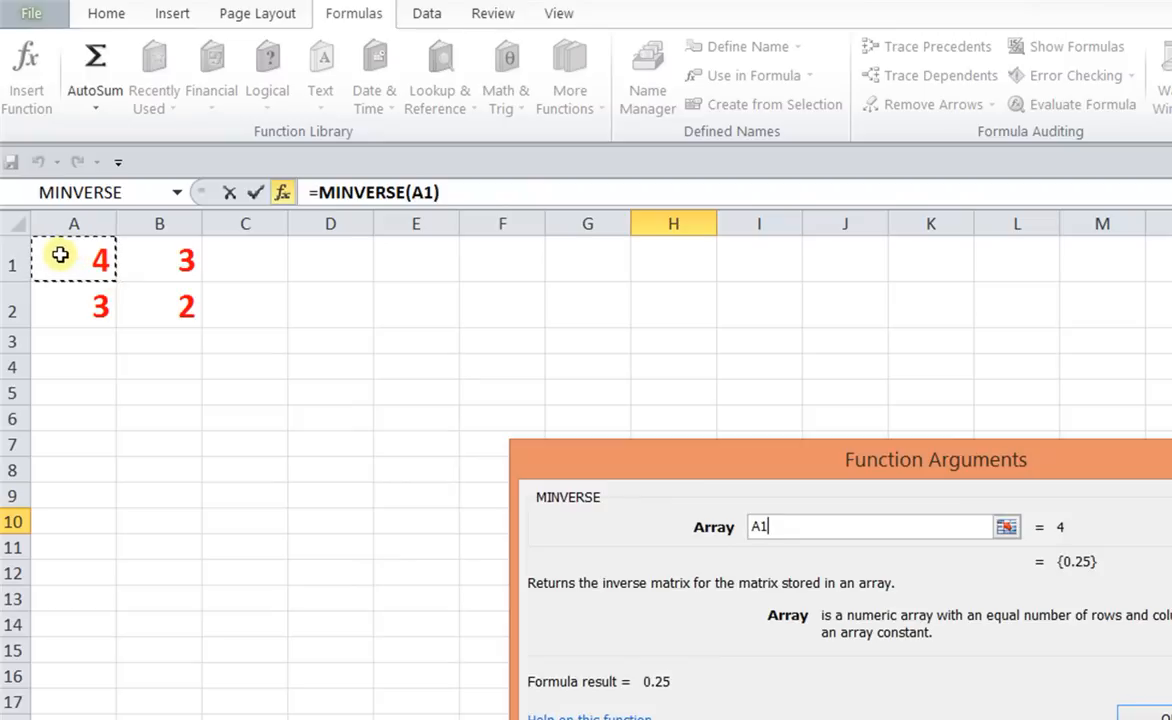
pyautogui.moveTo(73, 258); pyautogui.dragTo(173, 307)
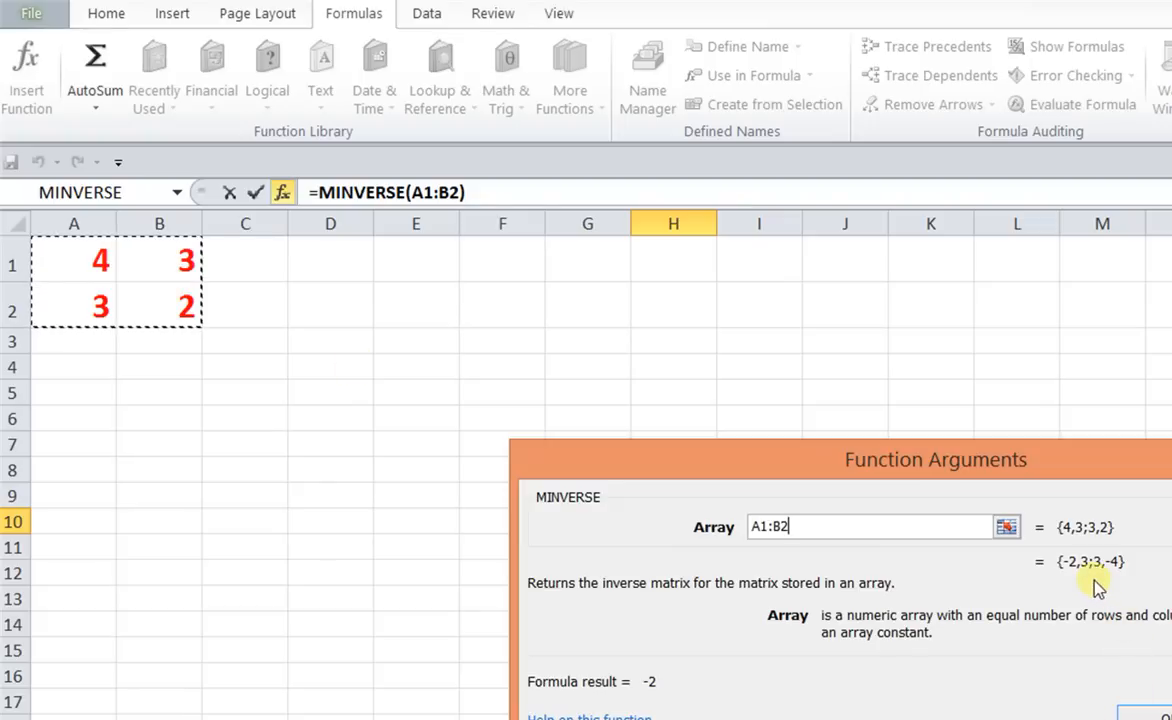
pyautogui.moveTo(1070, 575)
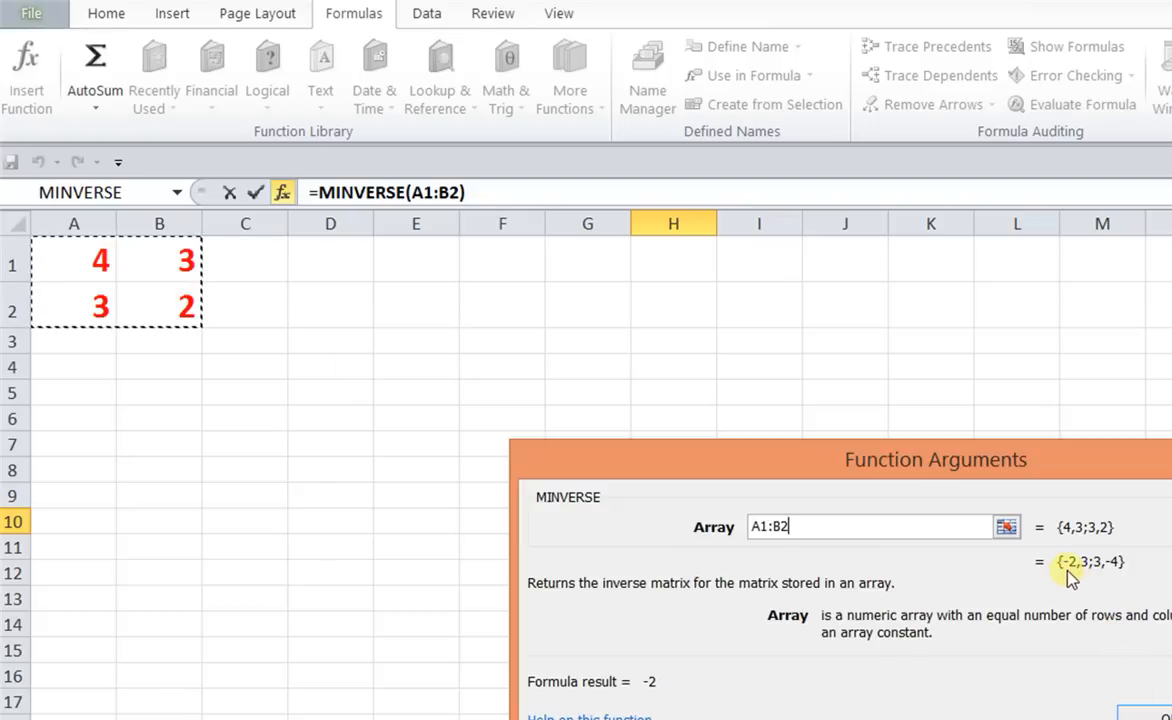
pyautogui.moveTo(1088, 578)
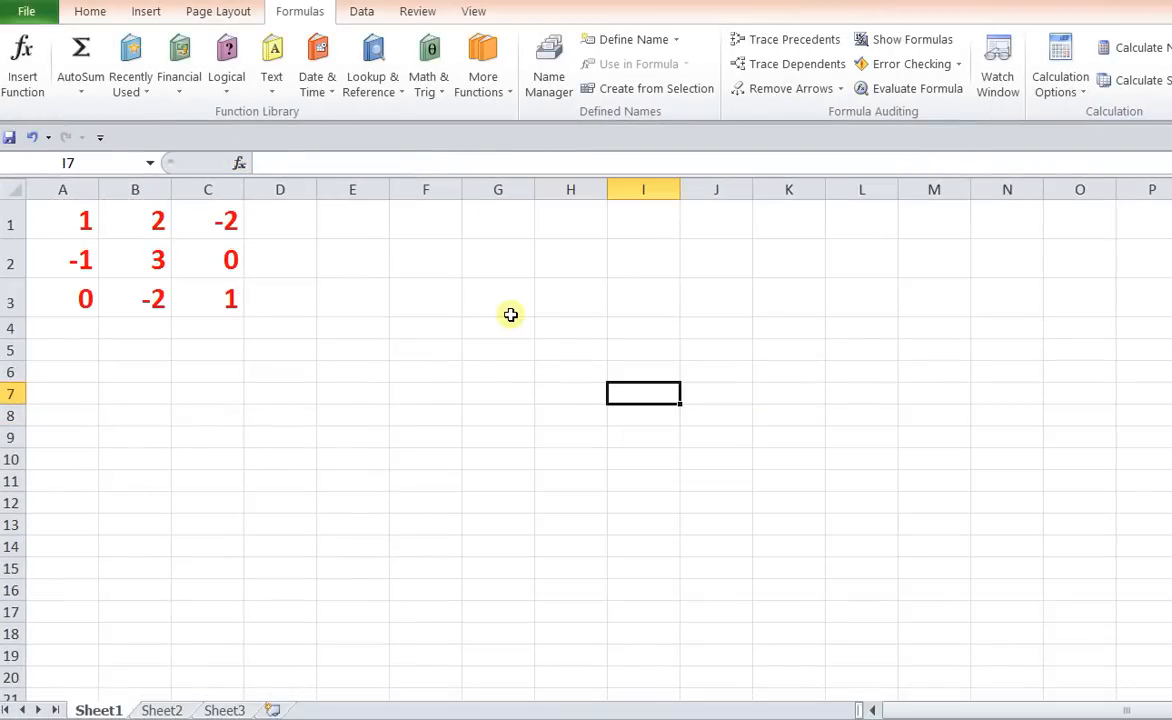
pyautogui.moveTo(504, 311)
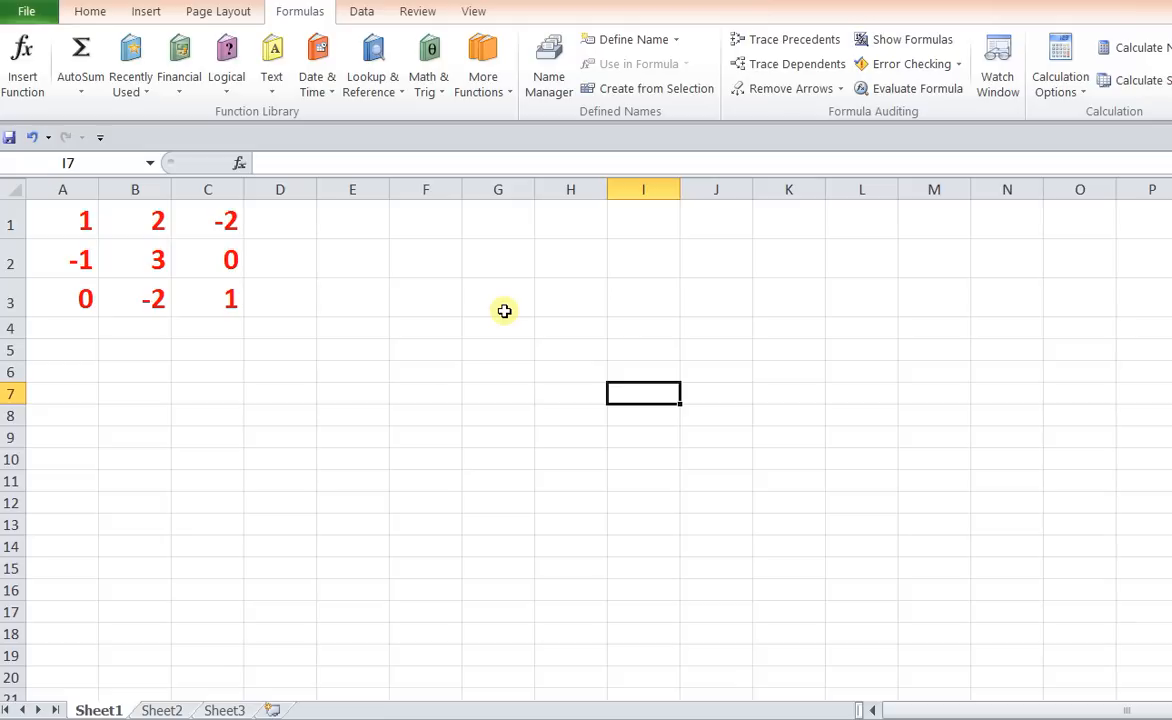
pyautogui.moveTo(68, 221)
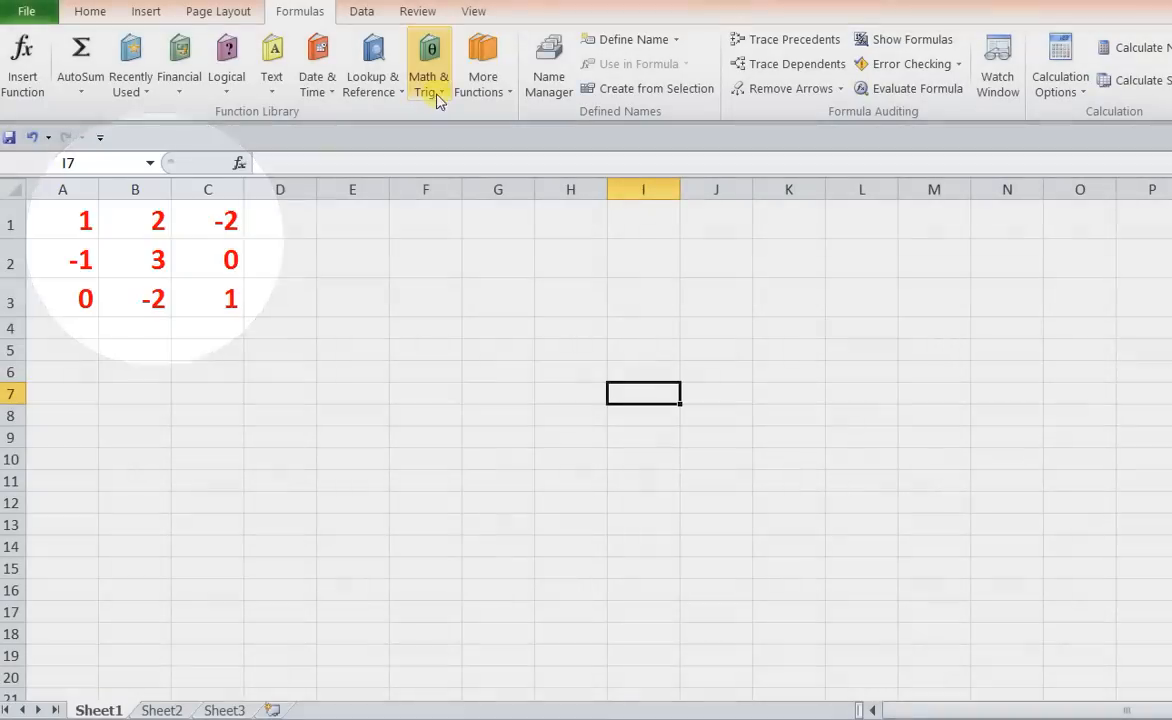
# Start MINVERSE on the 3×3 matrix A1:C3, previewing inverse {3,2,6;1,1,2;2,2,5}.
pyautogui.click(429, 63)
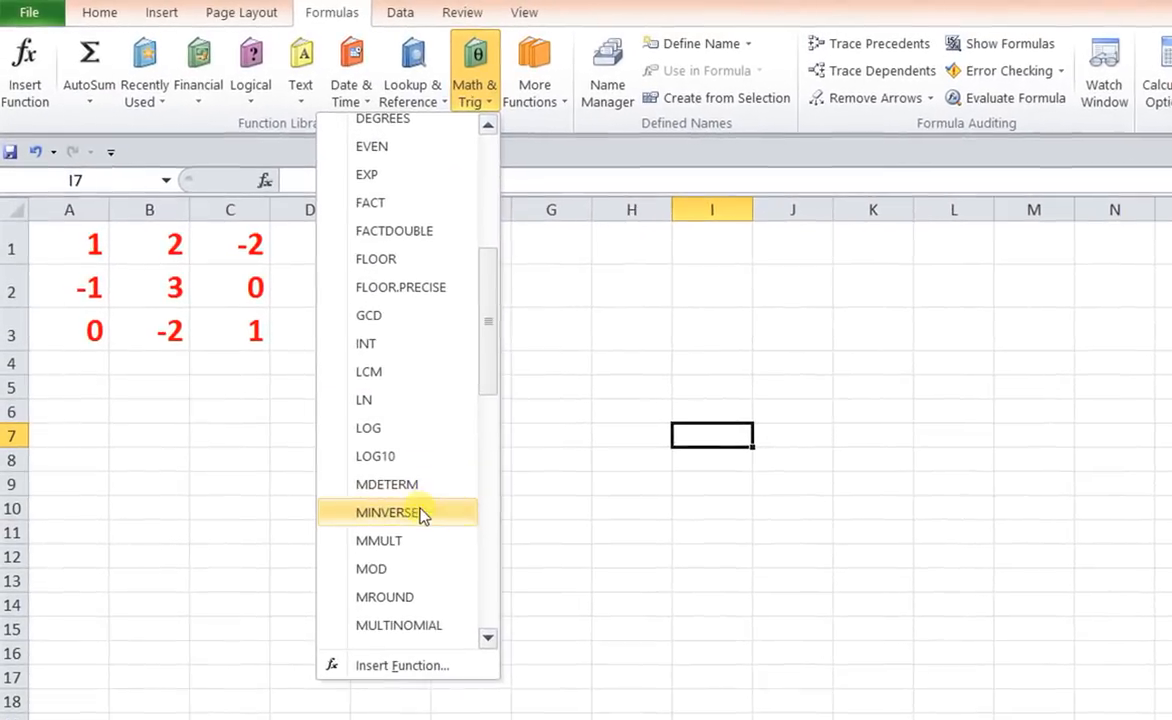
pyautogui.click(388, 512)
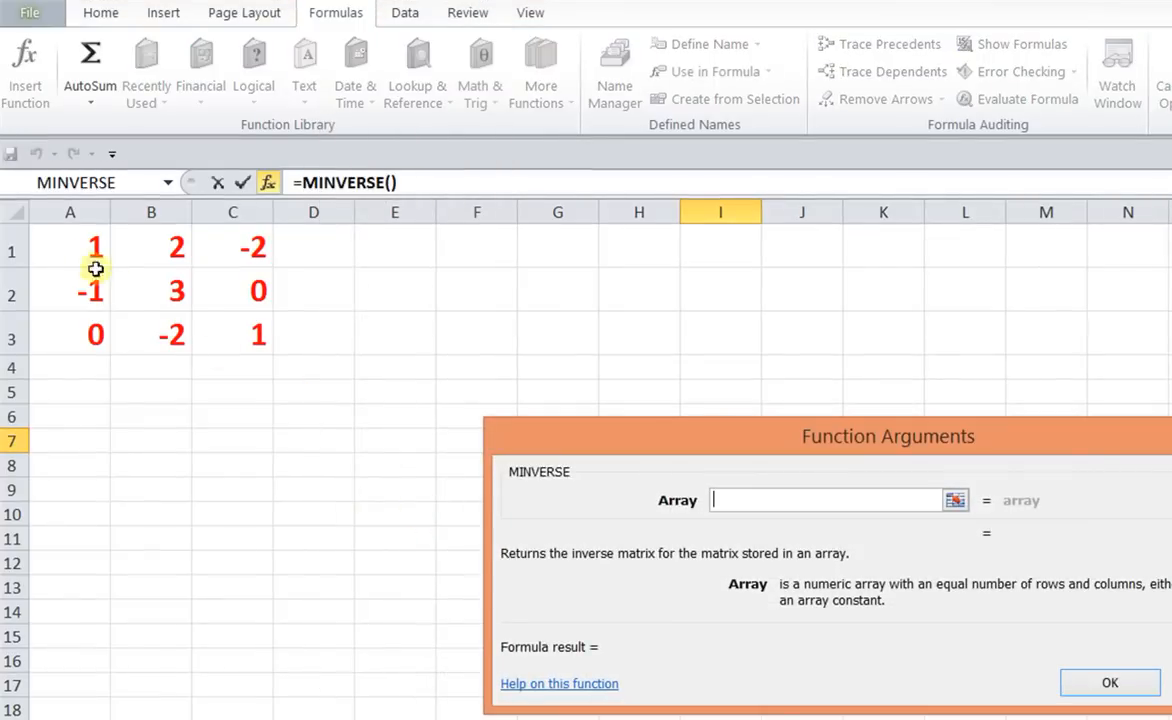
pyautogui.moveTo(95, 247); pyautogui.dragTo(237, 291)
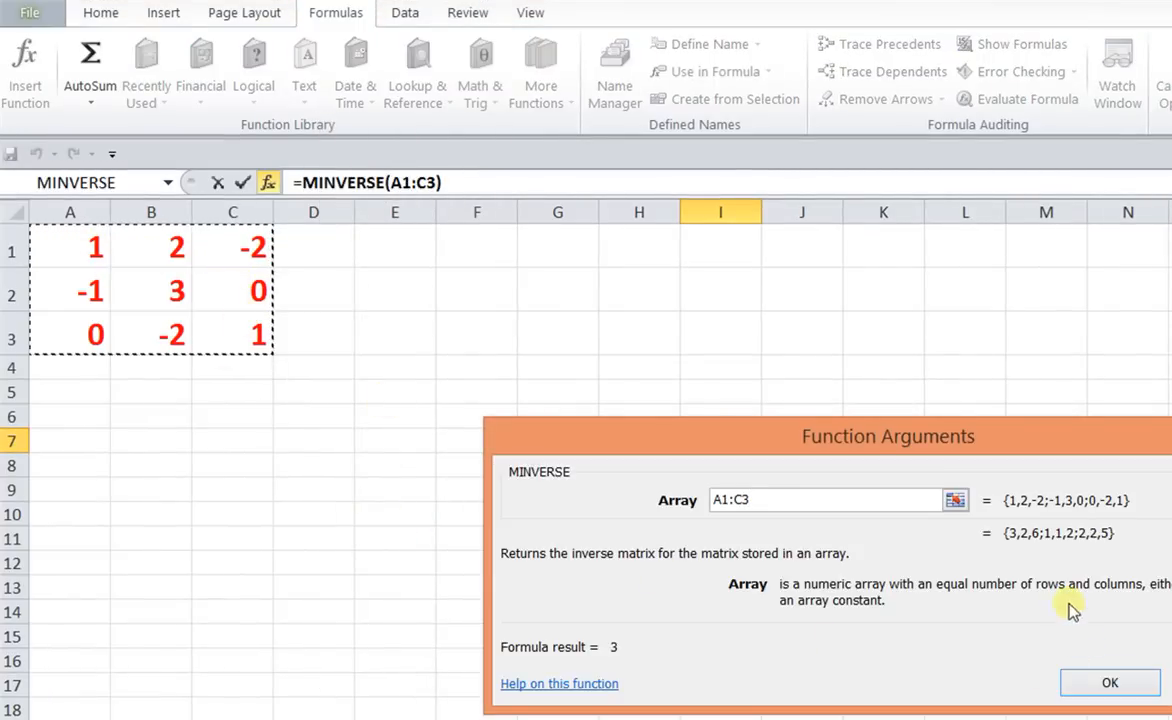
pyautogui.moveTo(1020, 553)
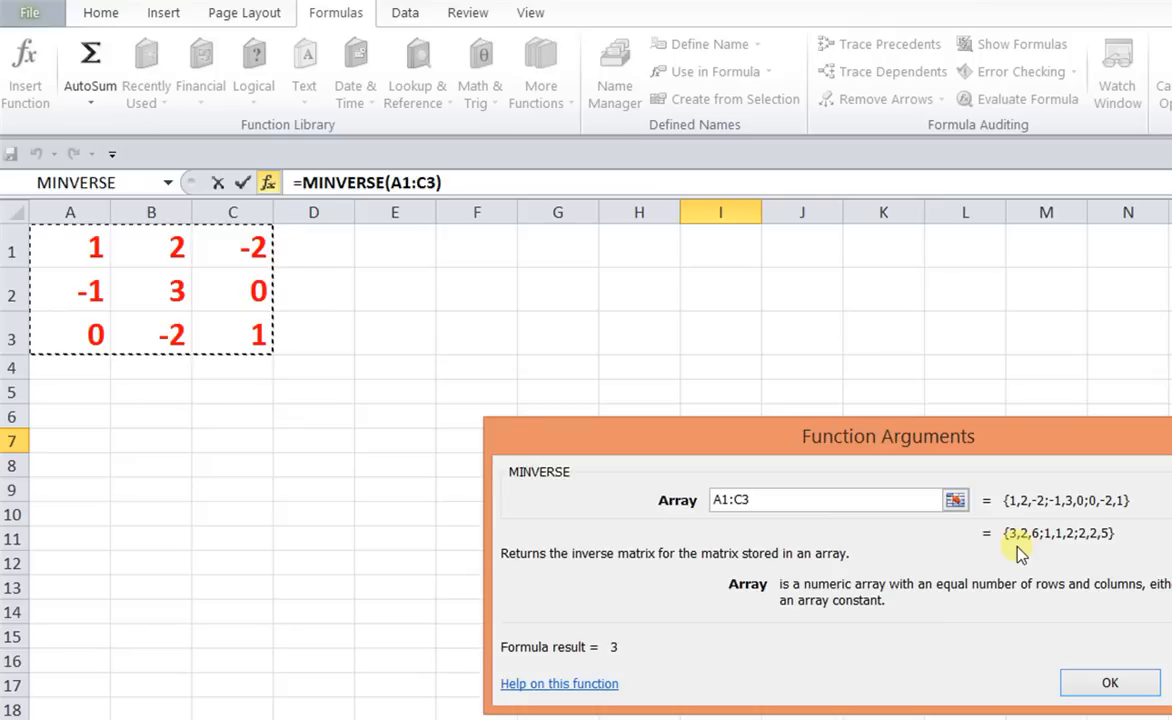